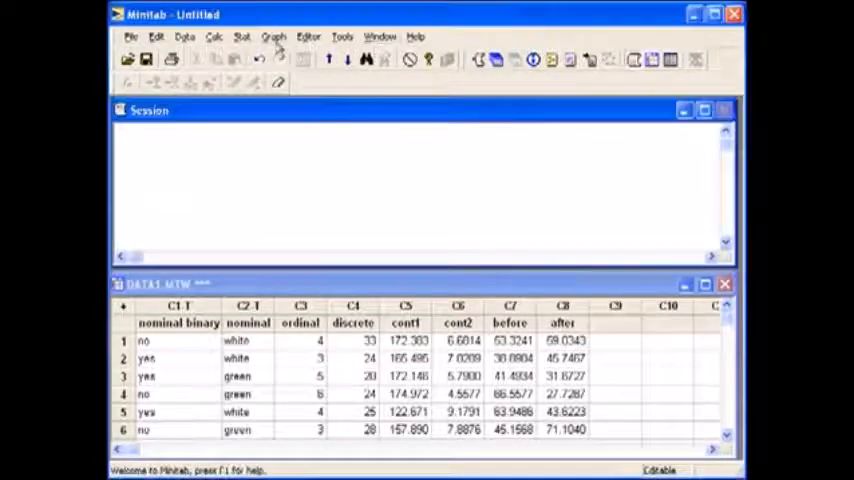
# Step: Start a Bar Chart from the Graph menu on the DATA1 worksheet
pyautogui.click(272, 36)
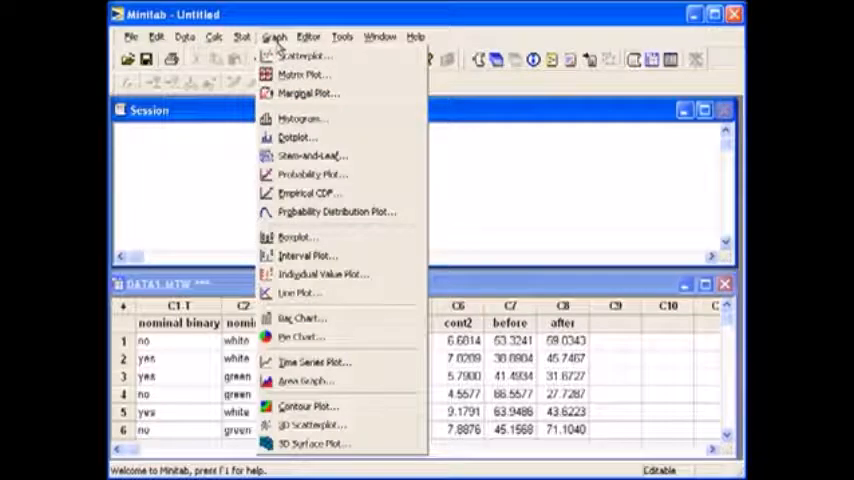
pyautogui.moveTo(300, 318)
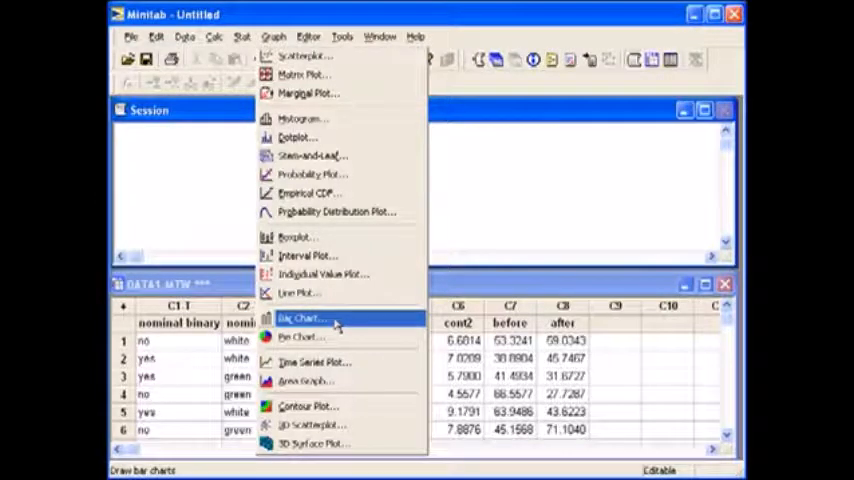
pyautogui.click(300, 318)
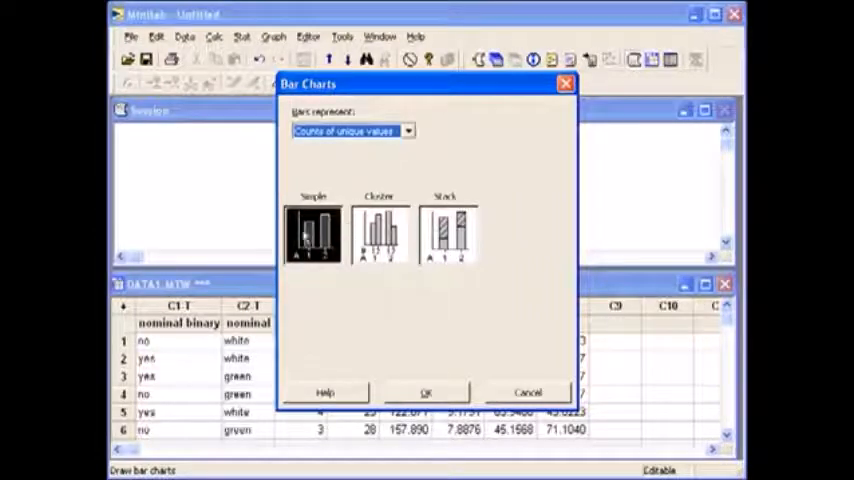
# Step: Accept a Simple chart of Counts of unique values
pyautogui.click(312, 236)
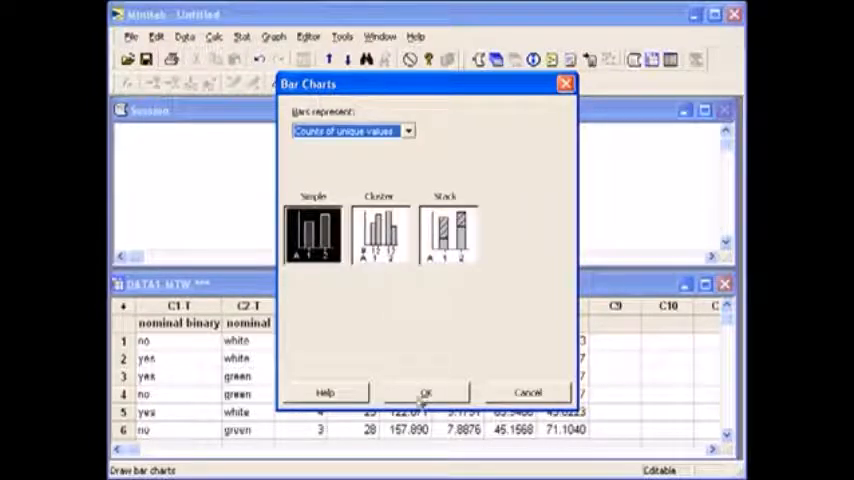
pyautogui.click(428, 392)
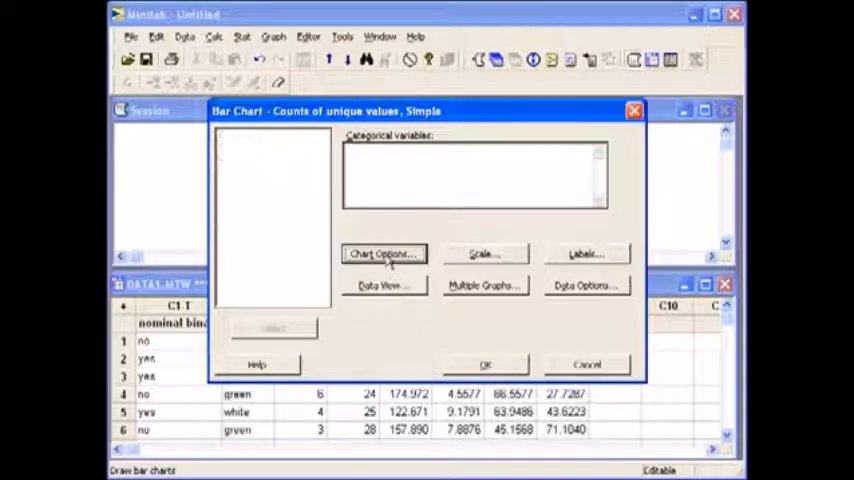
# Step: Chart C1 nominal binary as the categorical variable and run it
pyautogui.click(384, 252)
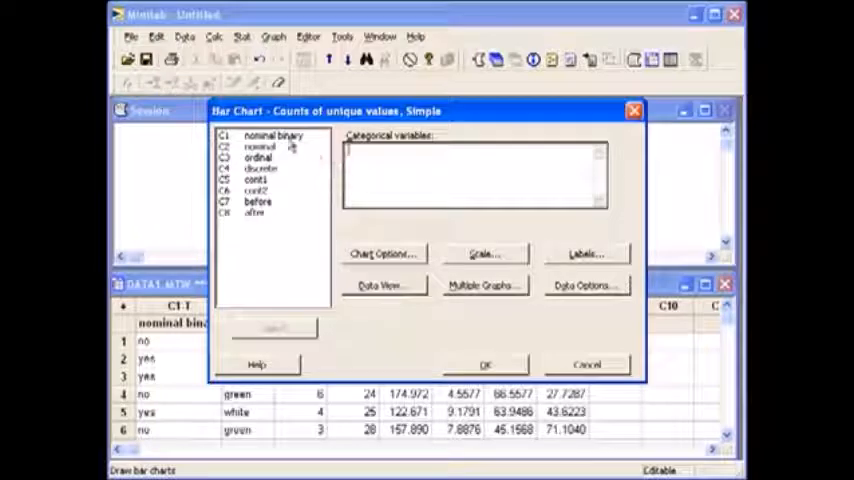
pyautogui.doubleClick(272, 136)
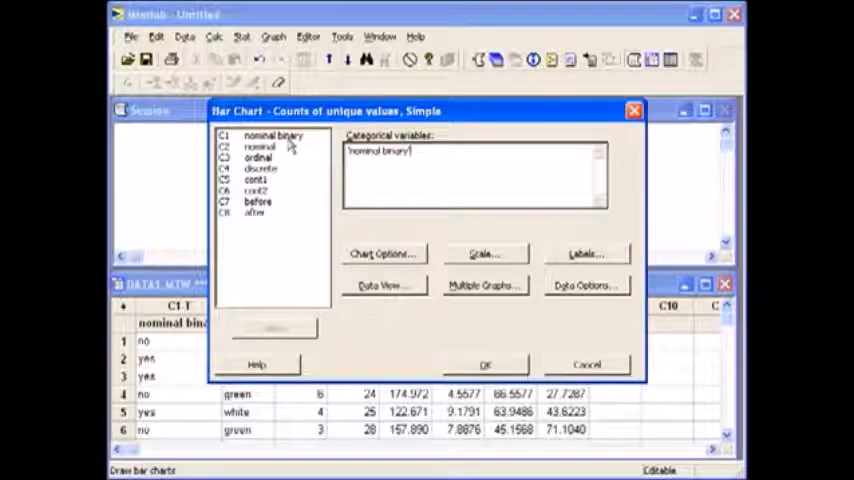
pyautogui.moveTo(488, 364)
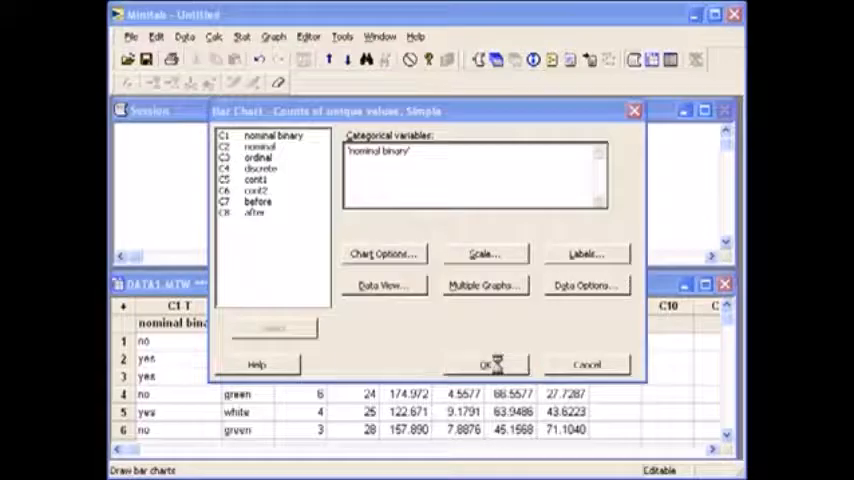
pyautogui.click(490, 364)
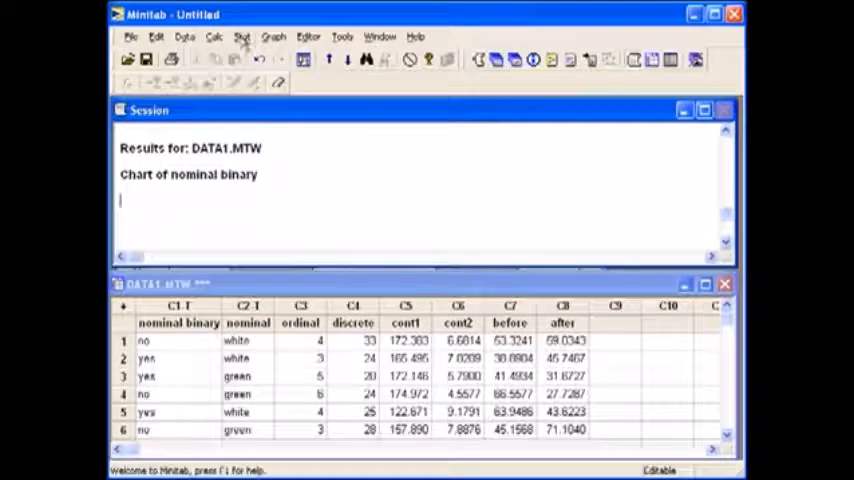
# Step: Start a second Bar Chart from the Graph menu
pyautogui.click(272, 36)
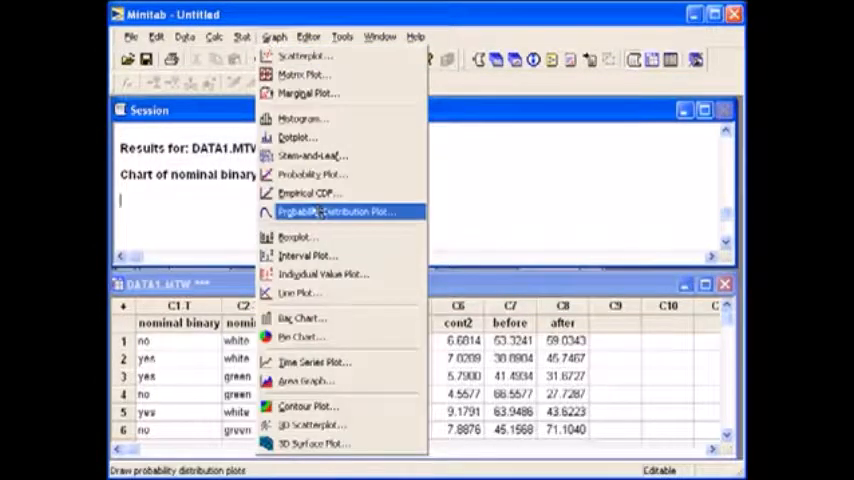
pyautogui.click(300, 318)
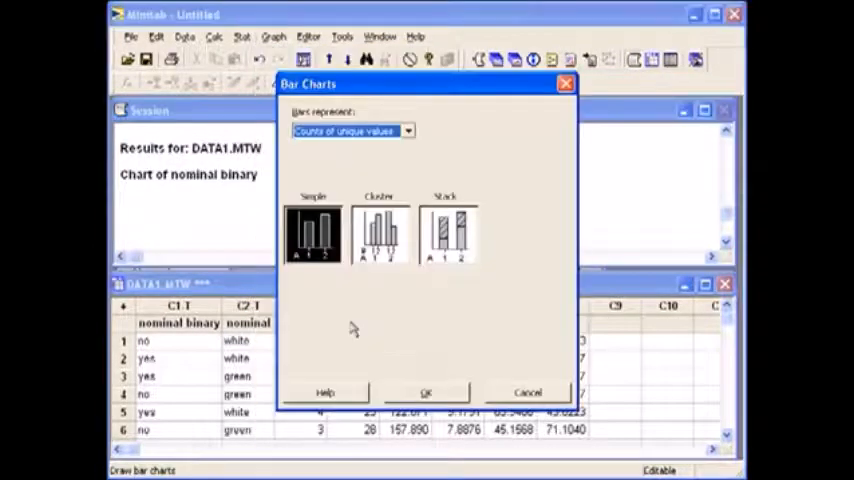
pyautogui.moveTo(350, 328)
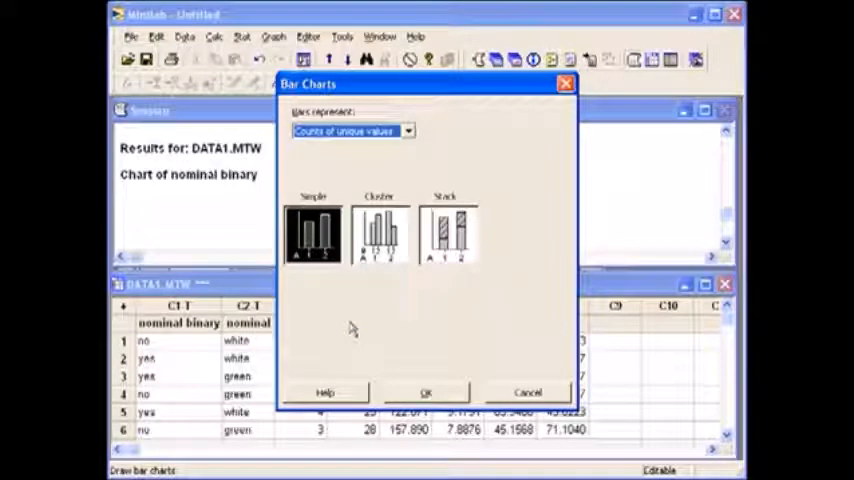
pyautogui.moveTo(340, 330)
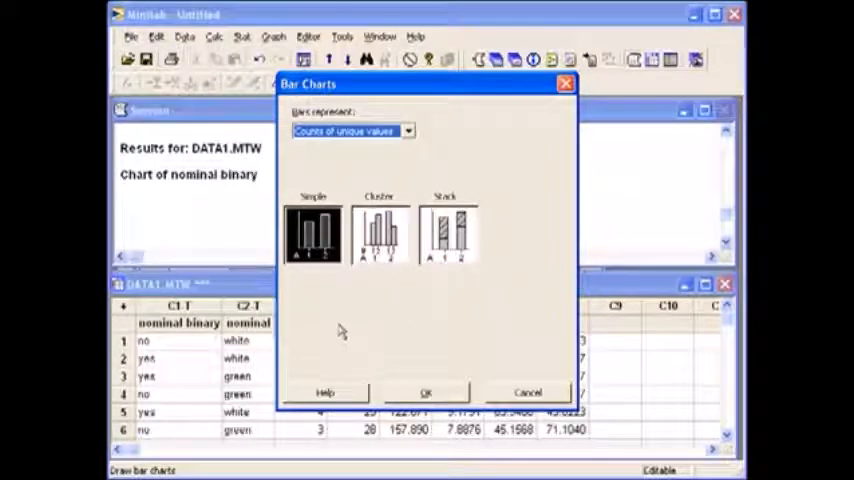
pyautogui.moveTo(320, 176)
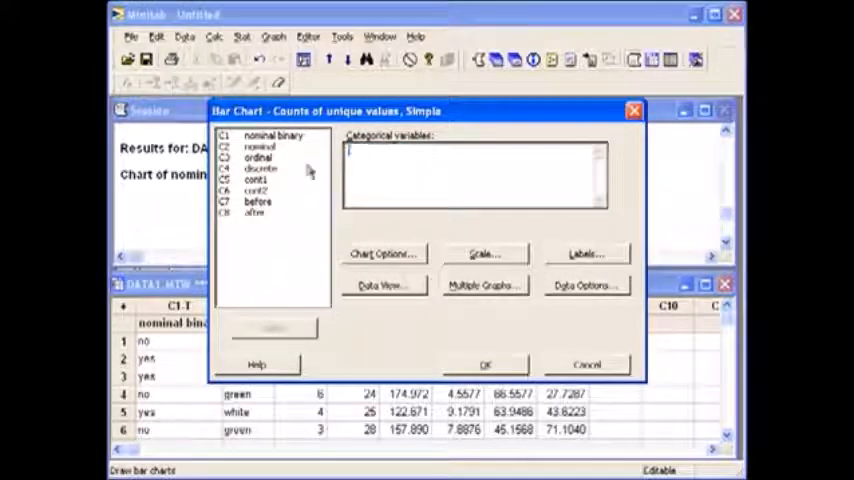
# Step: Chart C2 nominal as the categorical variable and run it
pyautogui.click(272, 136)
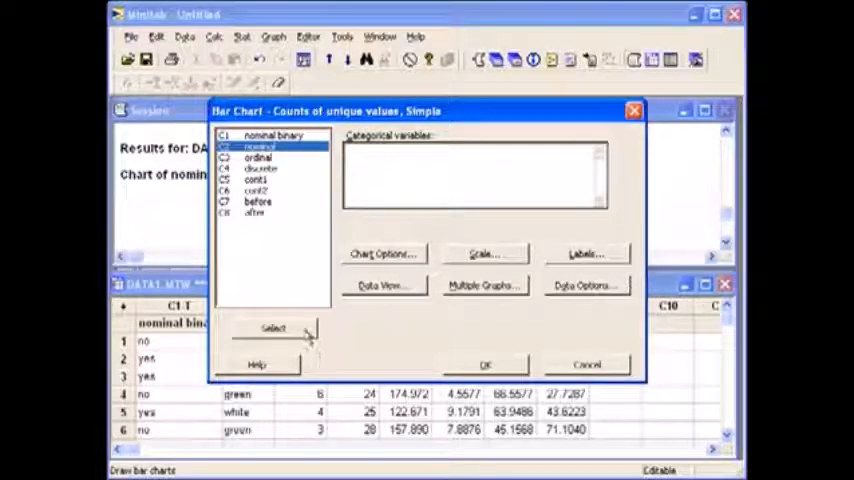
pyautogui.click(272, 328)
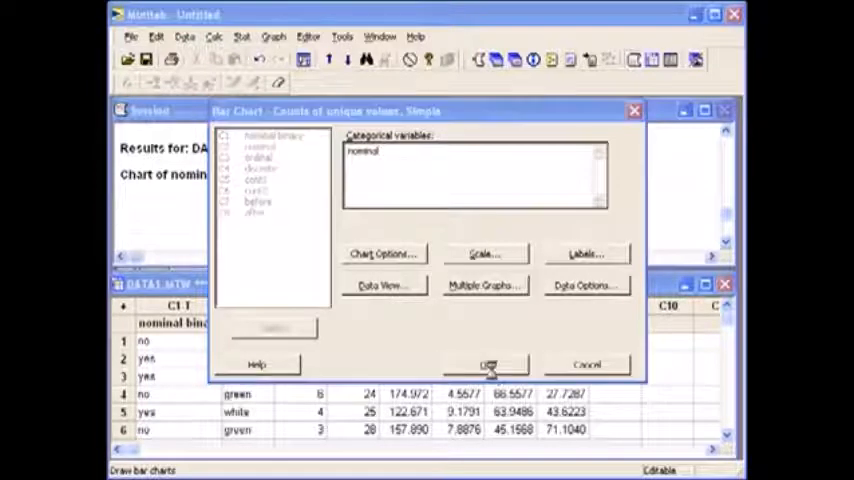
pyautogui.click(488, 364)
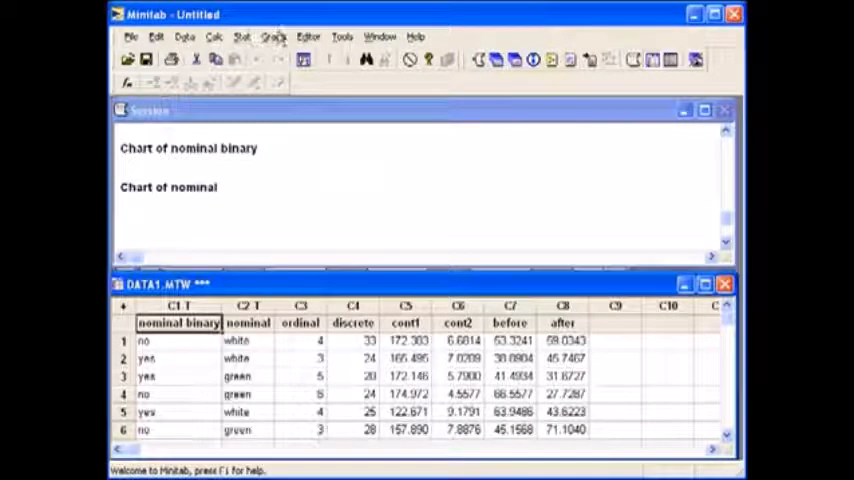
# Step: Start a Bar Chart of Counts of unique values with the Cluster layout
pyautogui.click(272, 36)
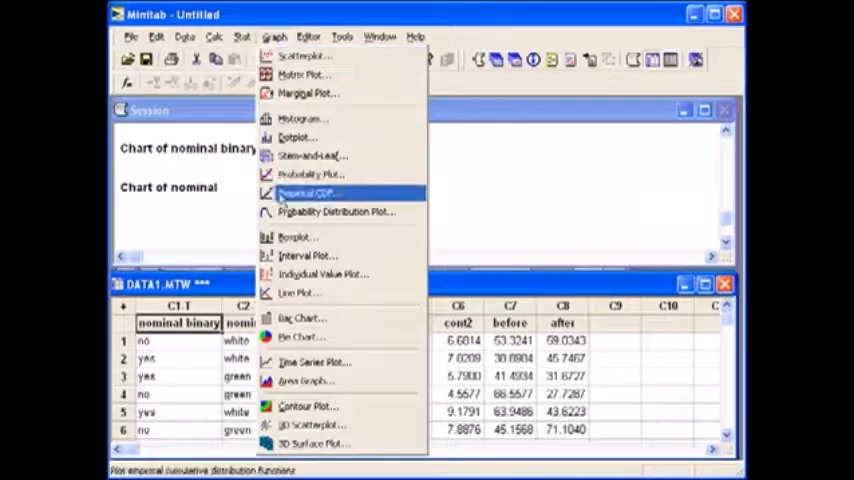
pyautogui.moveTo(300, 318)
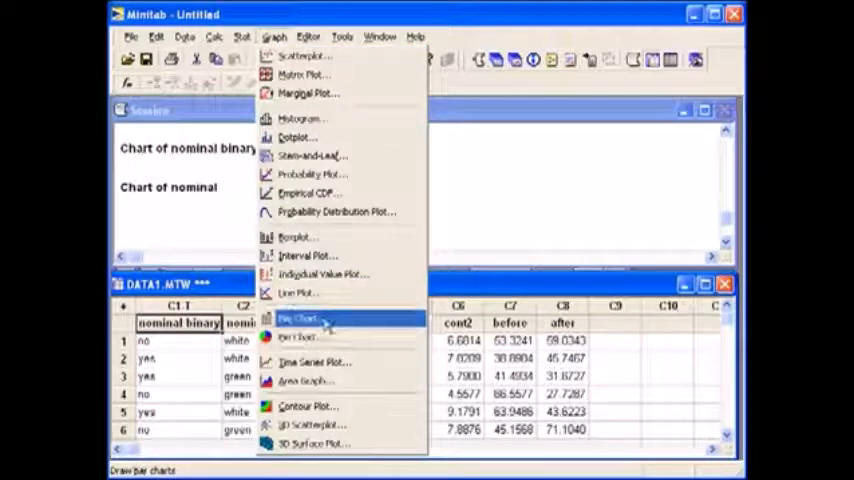
pyautogui.click(296, 318)
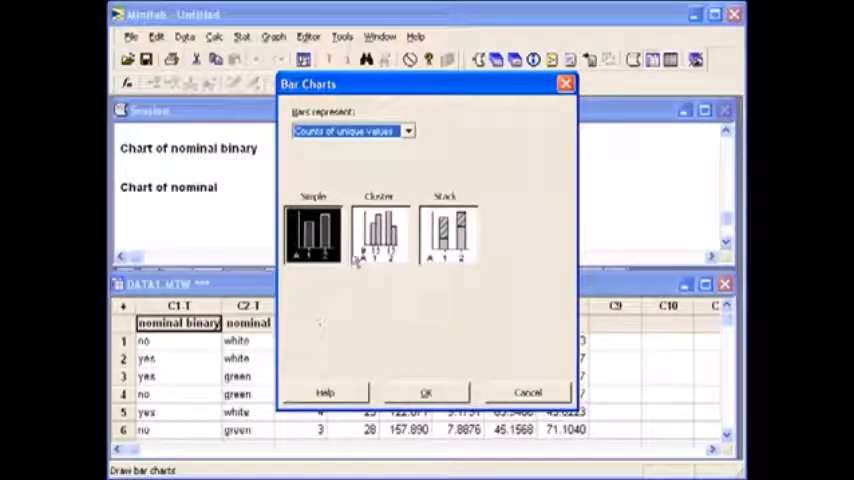
pyautogui.click(380, 236)
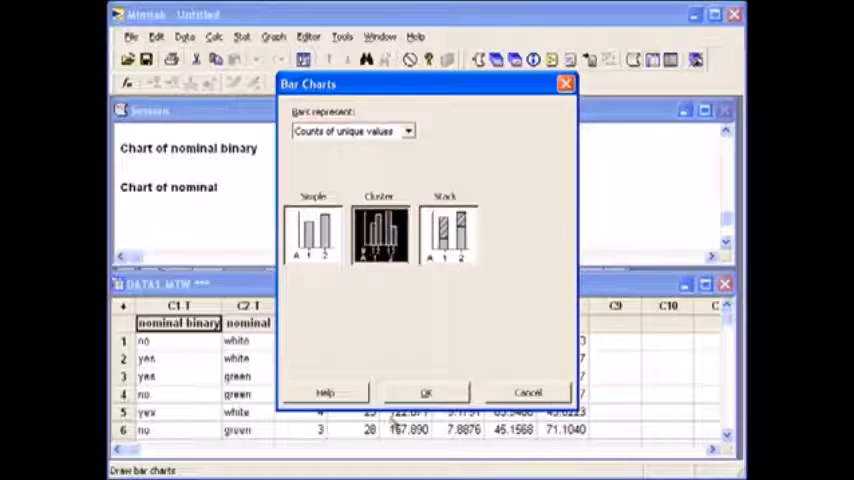
pyautogui.click(380, 236)
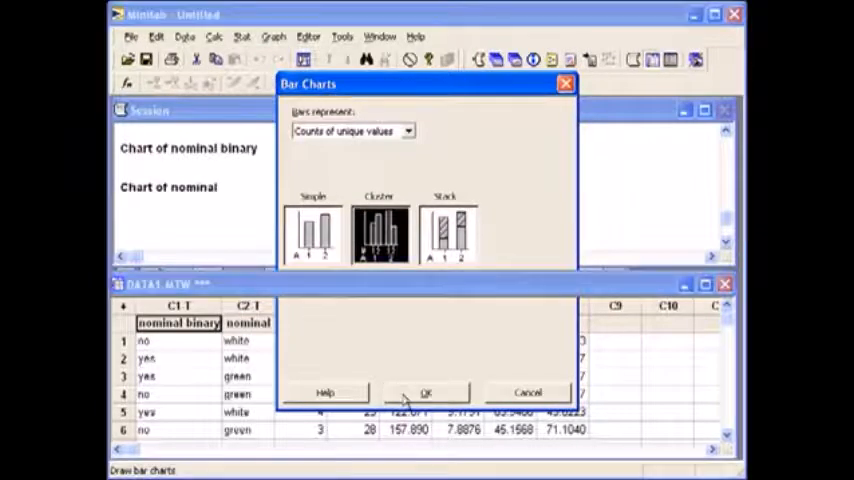
pyautogui.click(428, 392)
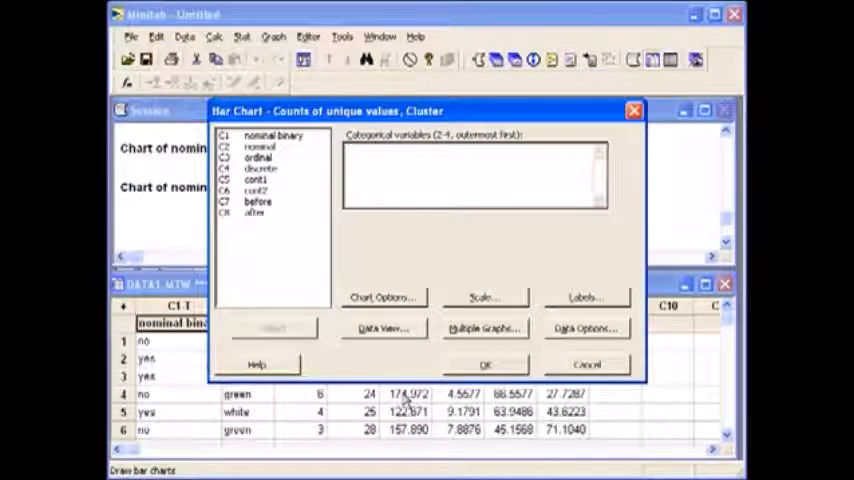
pyautogui.moveTo(380, 182)
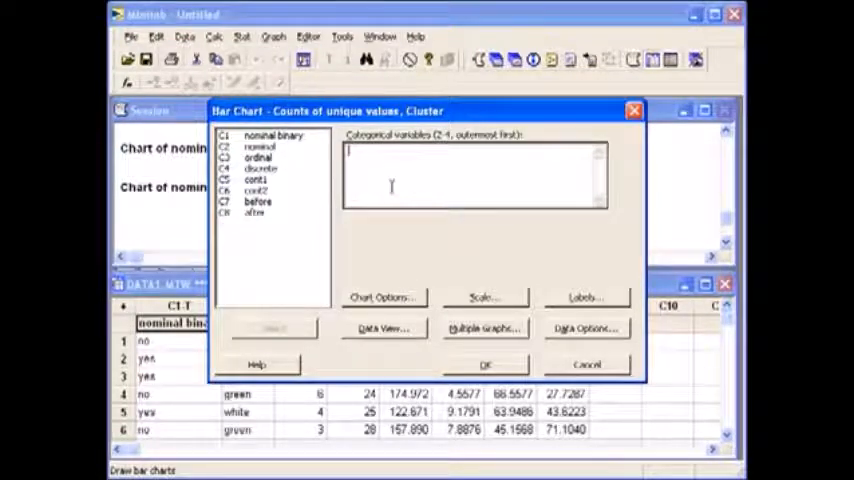
# Step: Chart nominal binary clustered with nominal as categorical variables and run it
pyautogui.doubleClick(264, 136)
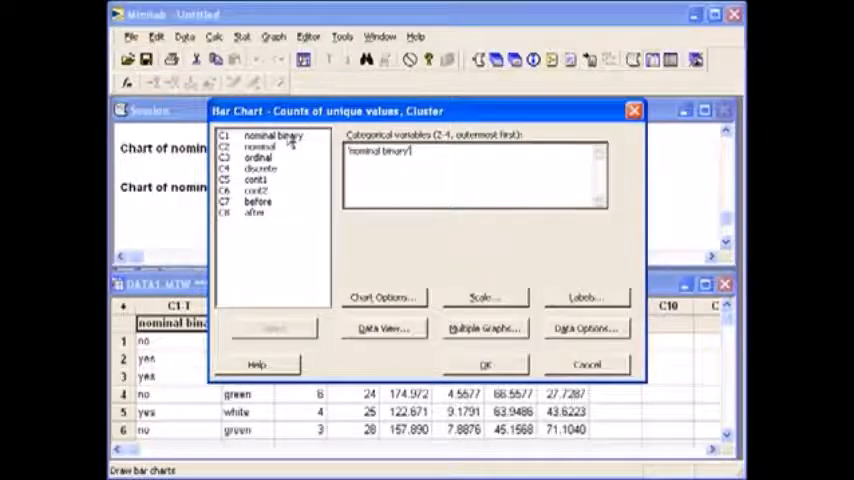
pyautogui.click(262, 146)
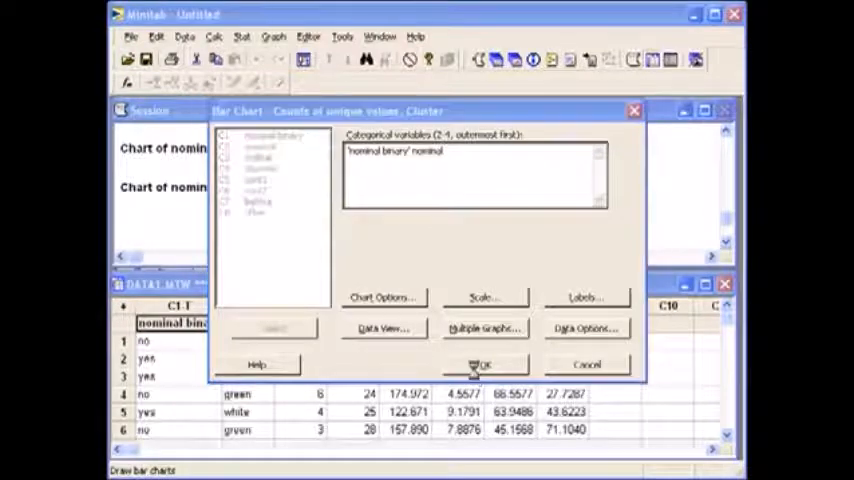
pyautogui.click(482, 364)
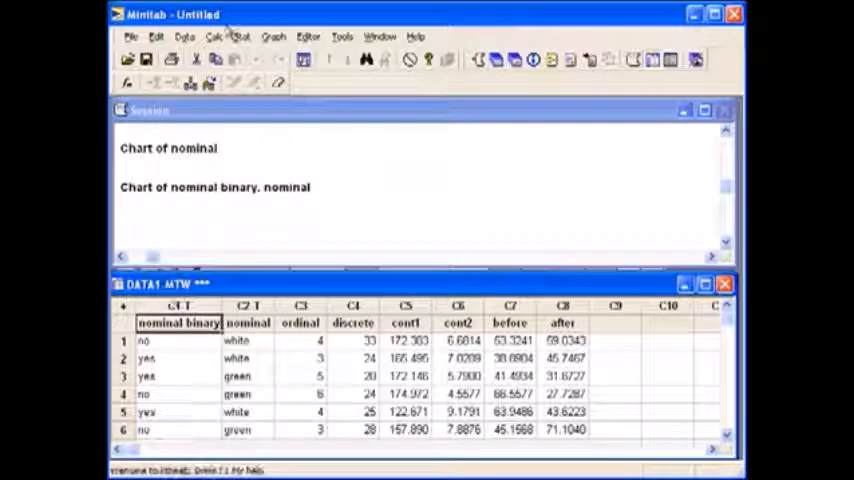
# Step: Start another Bar Chart with the Cluster layout chosen
pyautogui.click(272, 36)
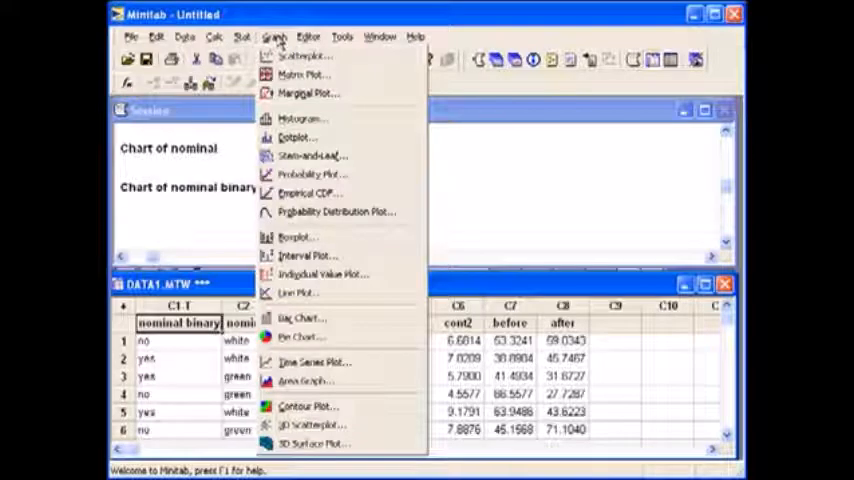
pyautogui.moveTo(300, 236)
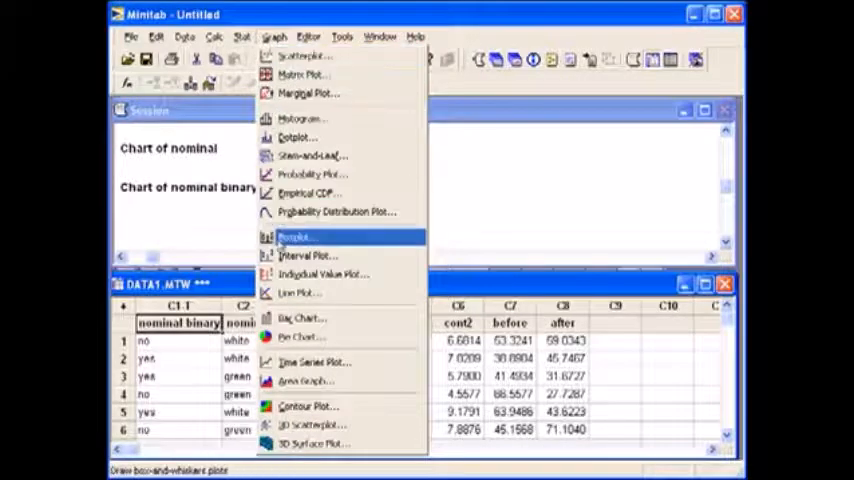
pyautogui.moveTo(300, 318)
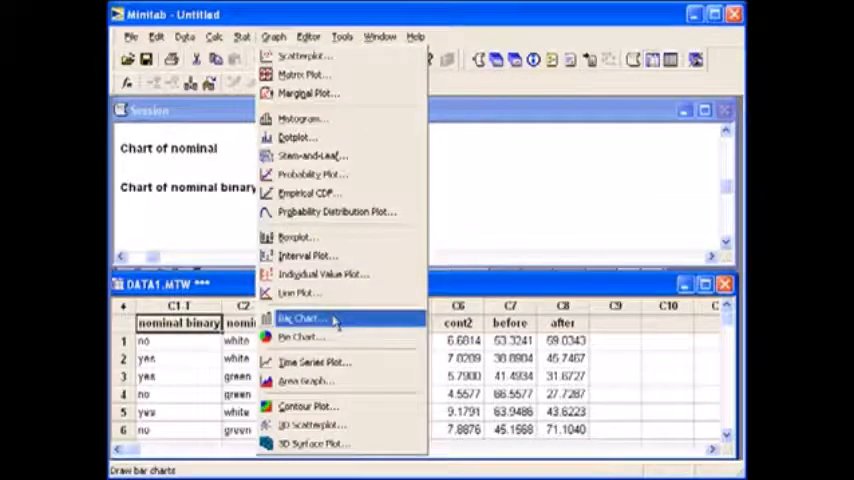
pyautogui.click(300, 318)
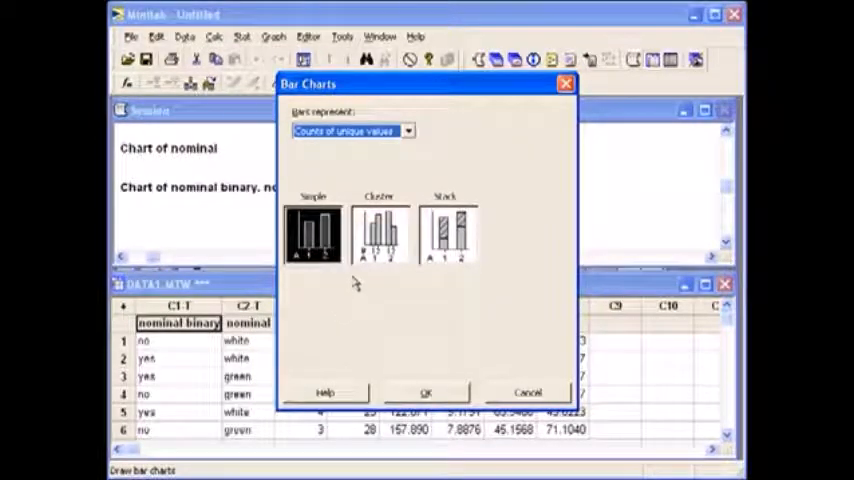
pyautogui.click(380, 236)
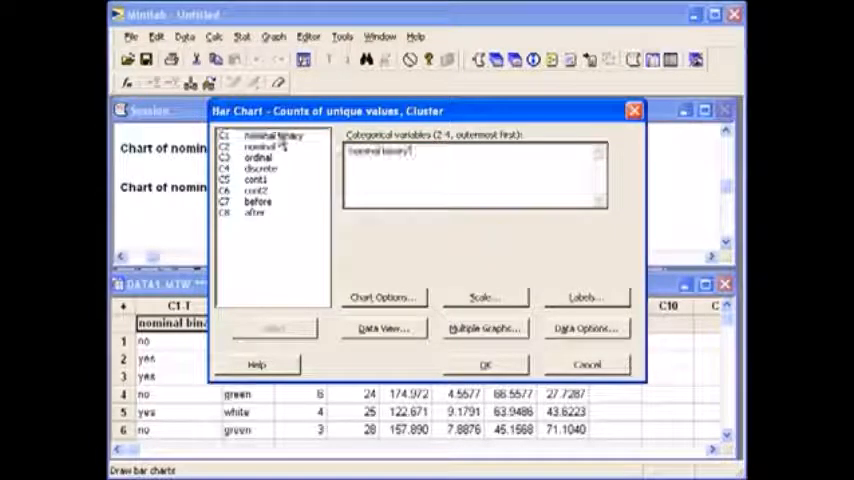
# Step: Add ordinal beside nominal binary, run the clustered chart and enlarge its window
pyautogui.doubleClick(258, 156)
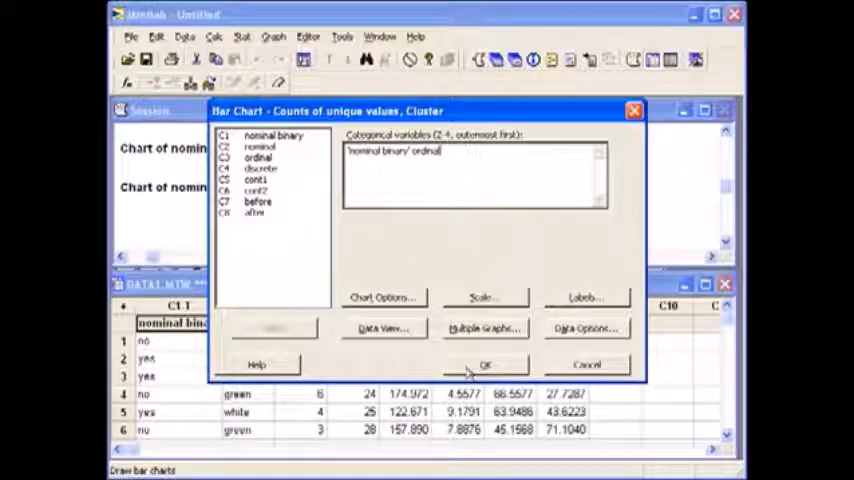
pyautogui.click(484, 364)
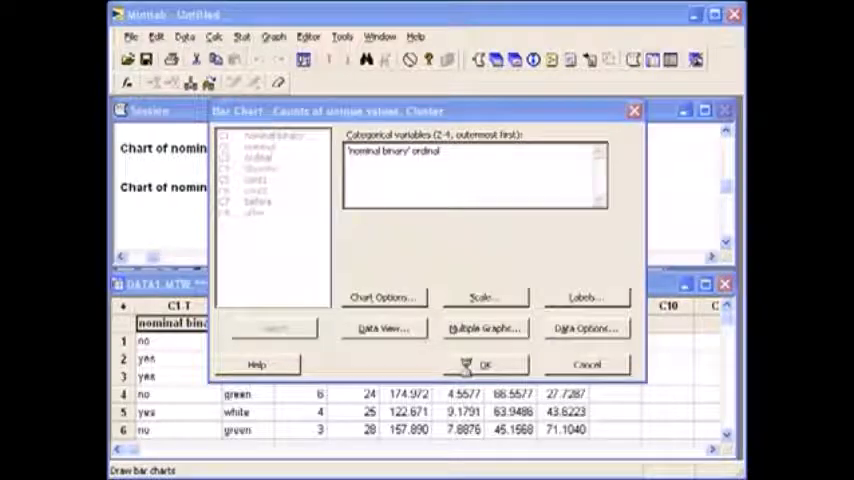
pyautogui.click(484, 364)
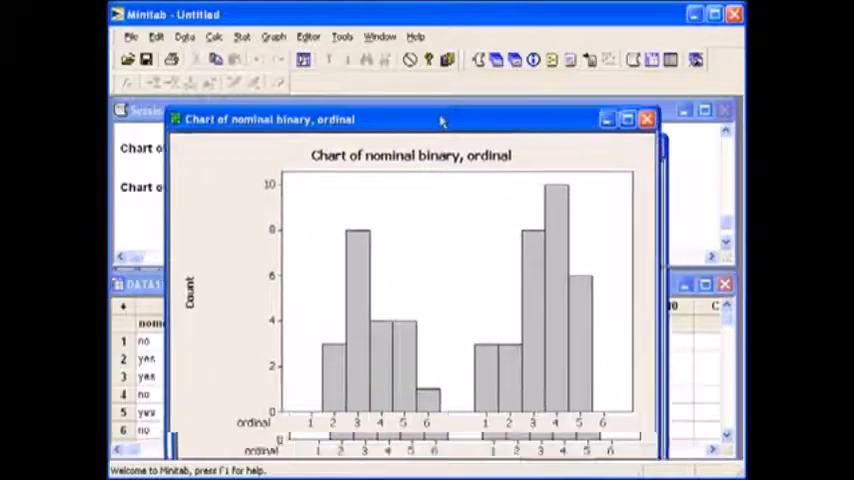
pyautogui.moveTo(440, 120); pyautogui.dragTo(440, 102)
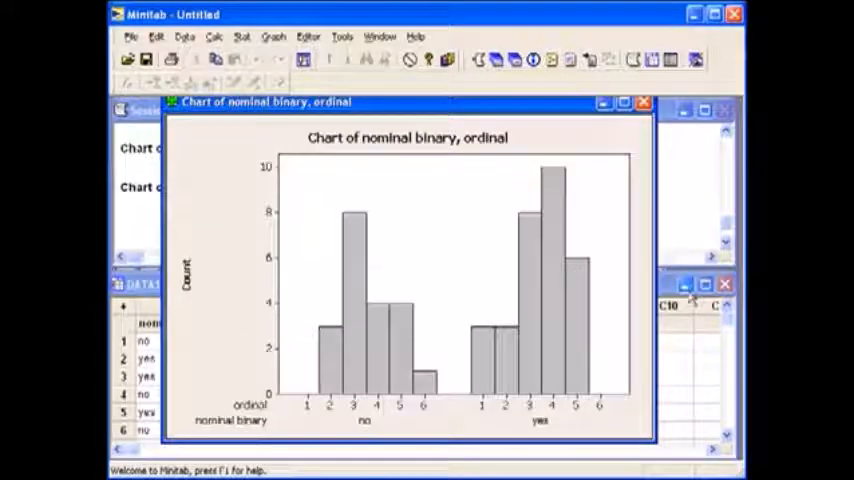